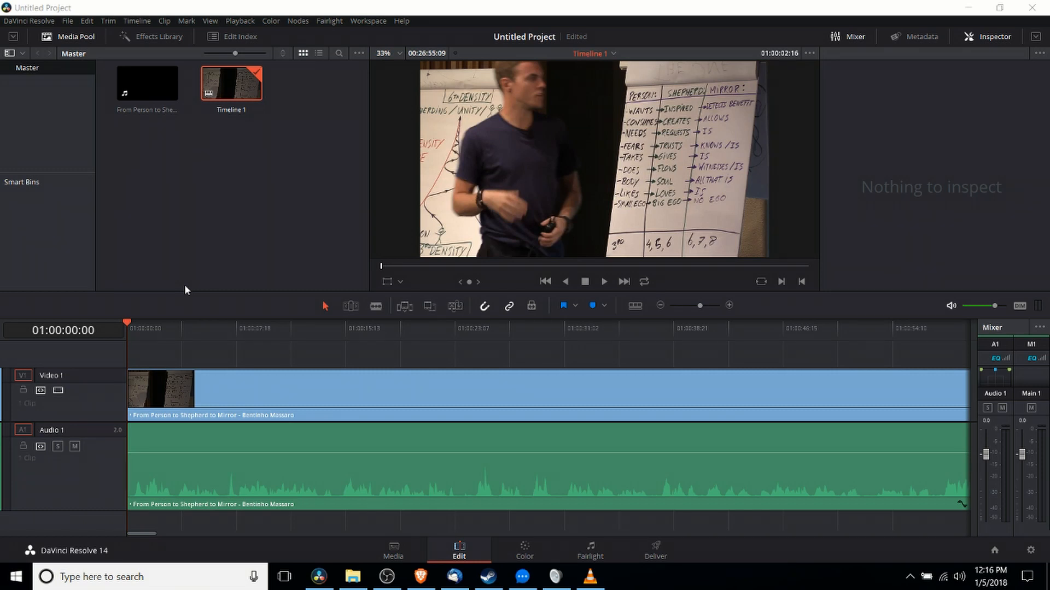
mouse_move(187, 400)
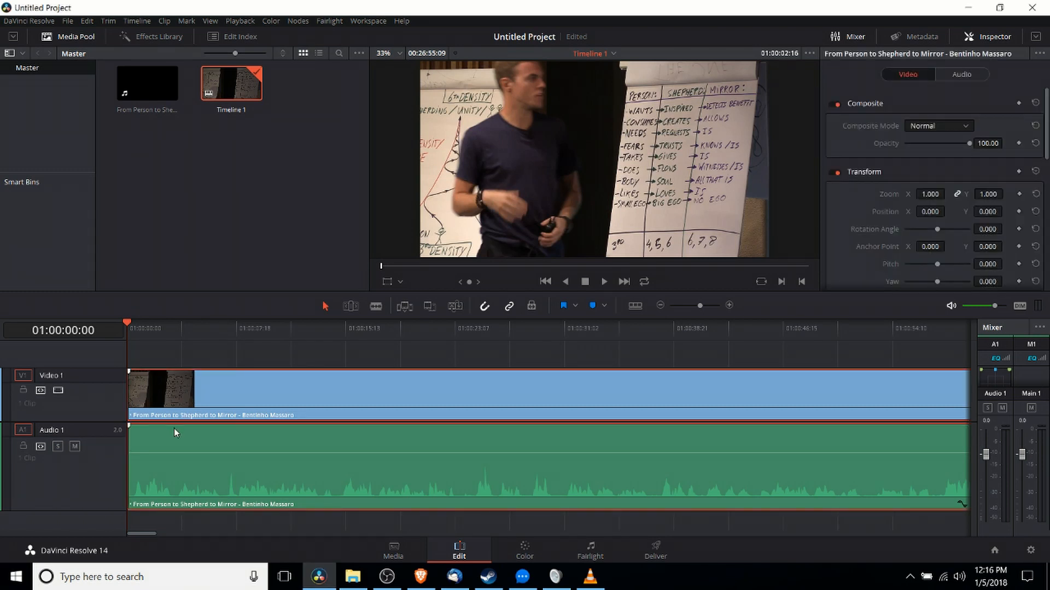
Step: Select the interview audio clip to show its properties in the Inspector
click(962, 75)
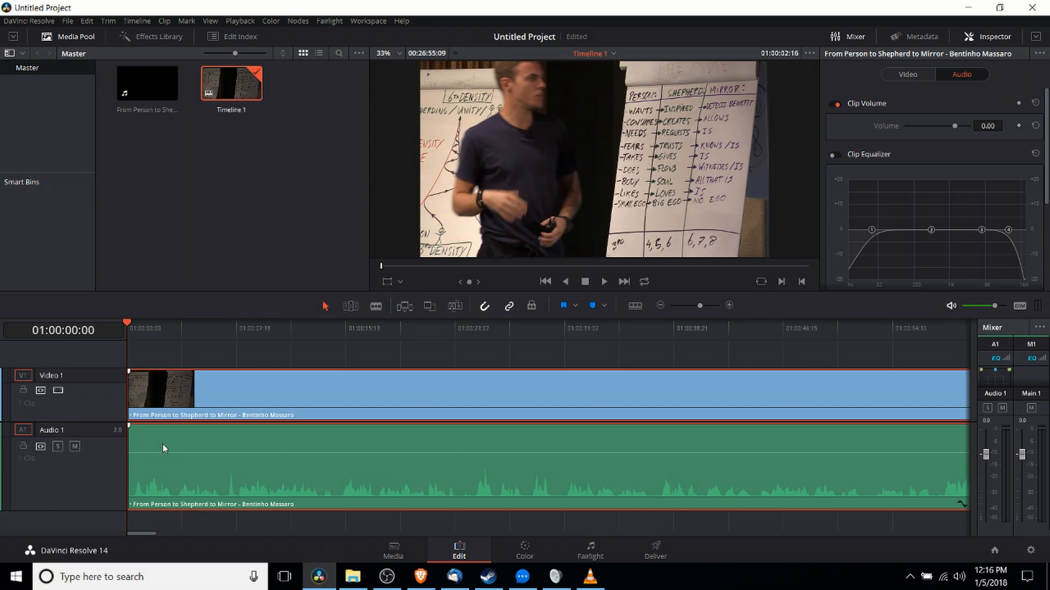
mouse_move(128, 376)
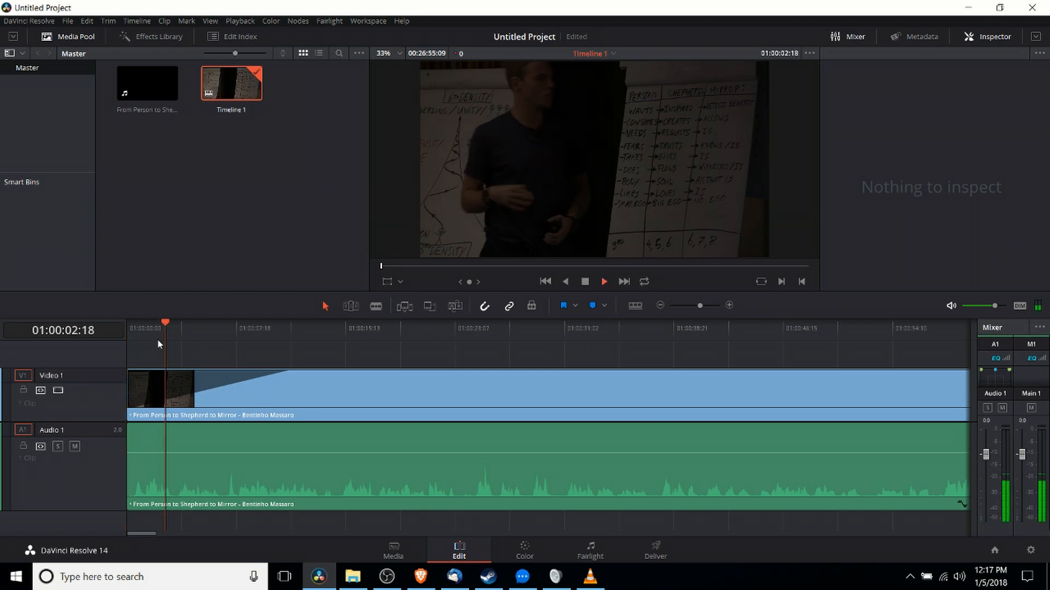
Step: Play back and stop the timeline start to preview the video fade-in
click(602, 281)
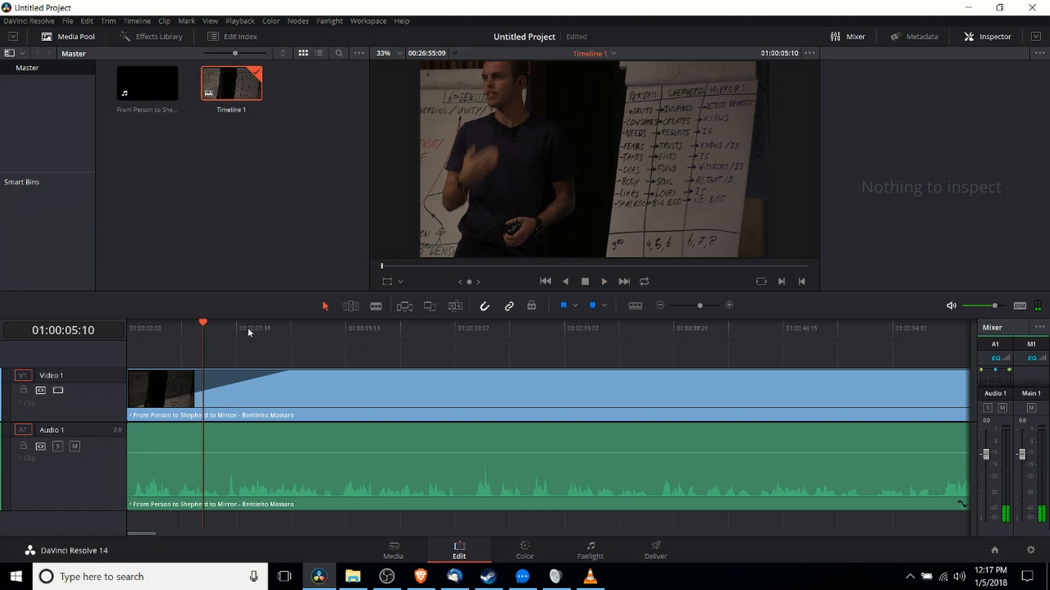
click(280, 328)
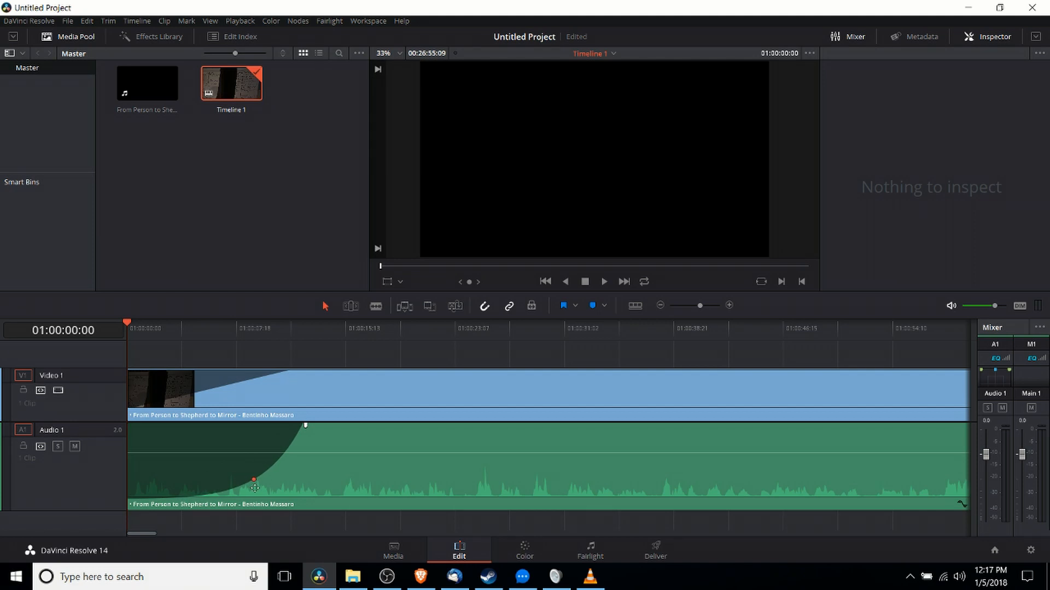
Step: Drag the audio fade-in control point to bend the curve into a quick, softened rise
drag(254, 486, 229, 467)
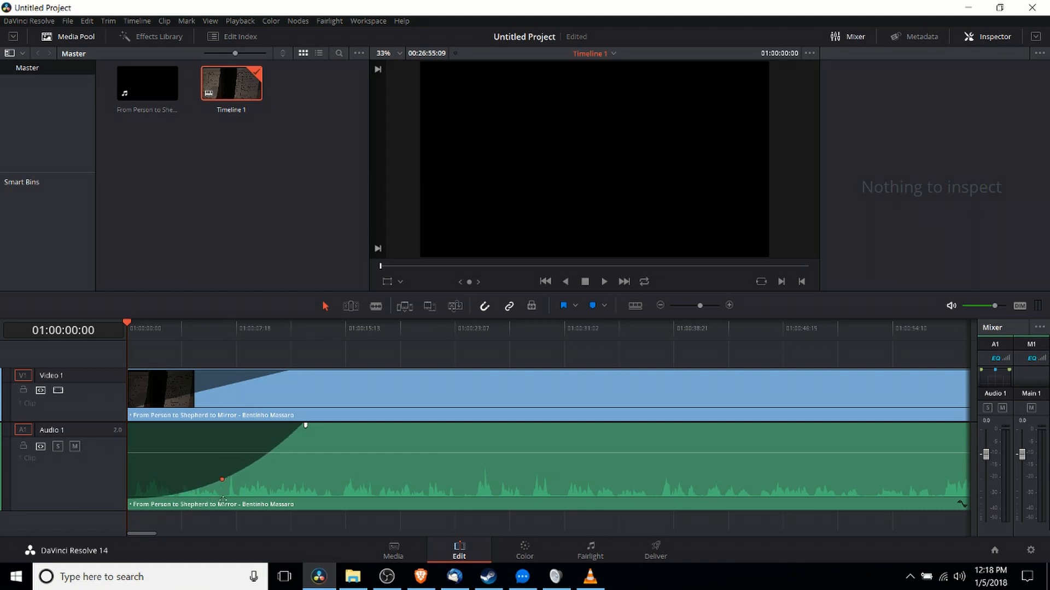
drag(221, 479, 273, 486)
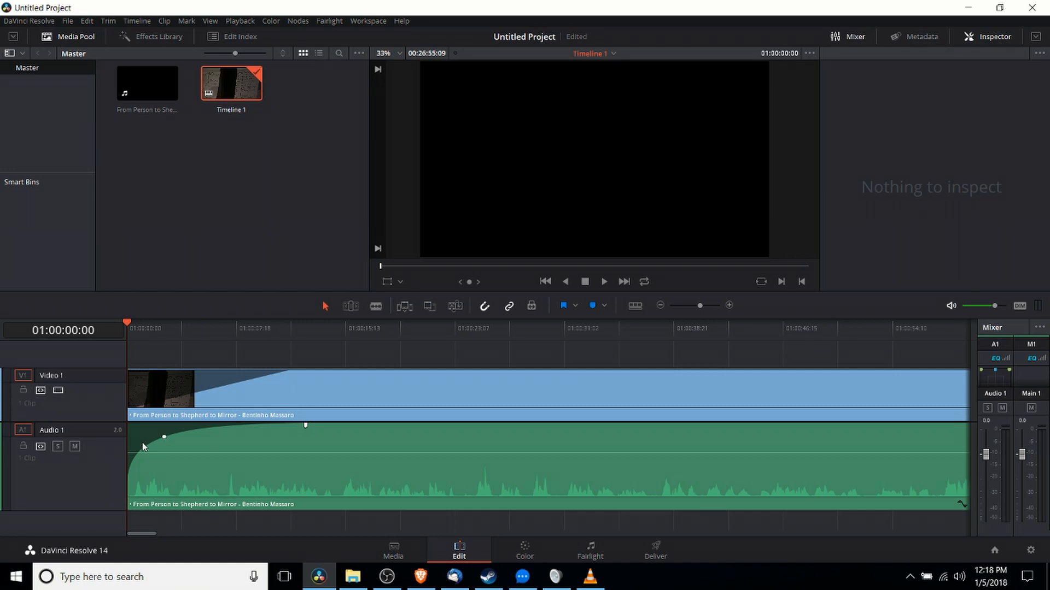
mouse_move(304, 443)
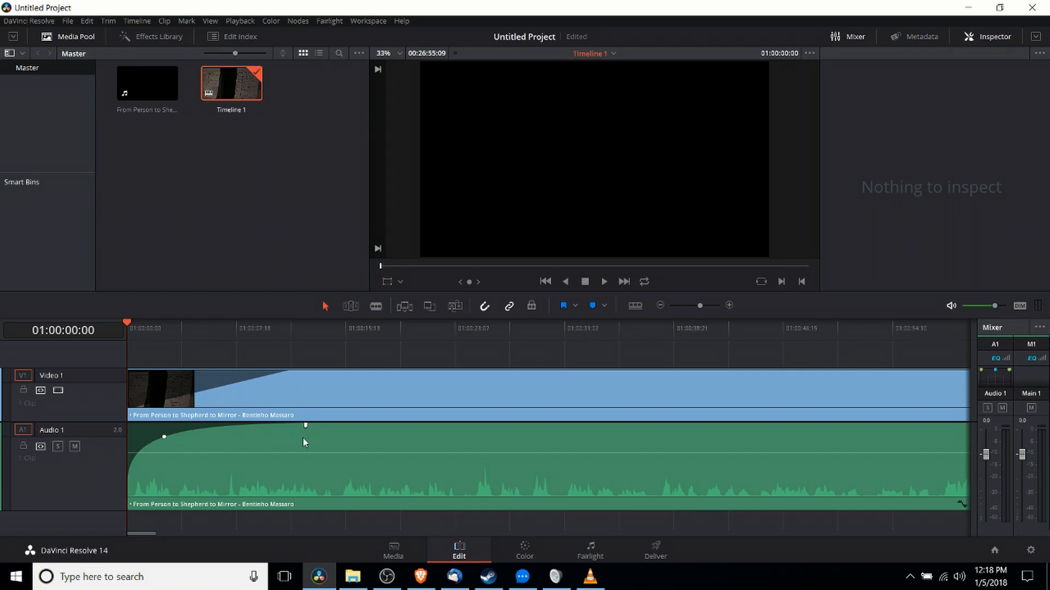
mouse_move(165, 440)
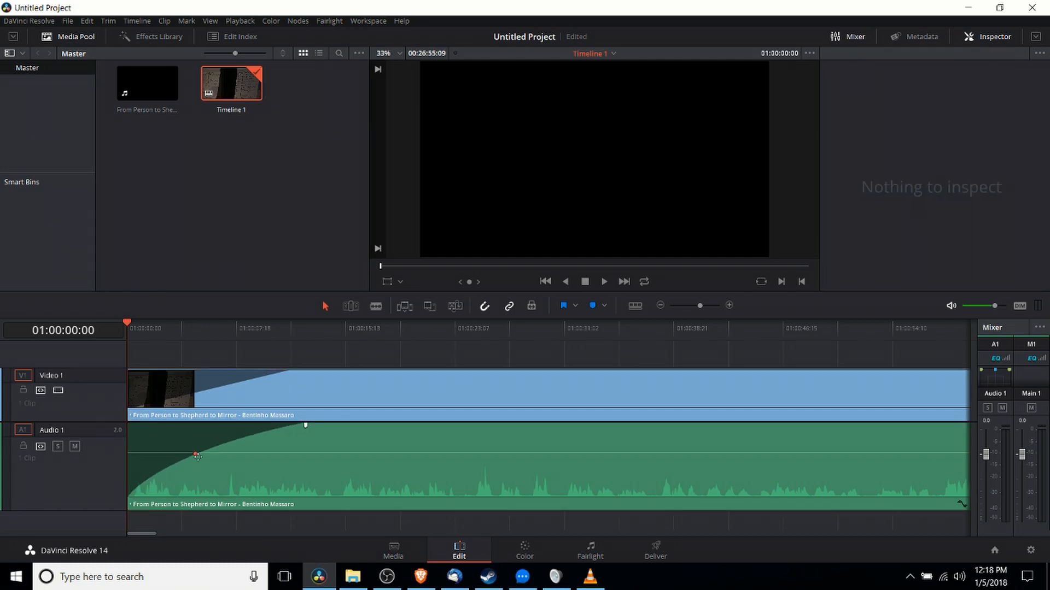
drag(197, 456, 208, 464)
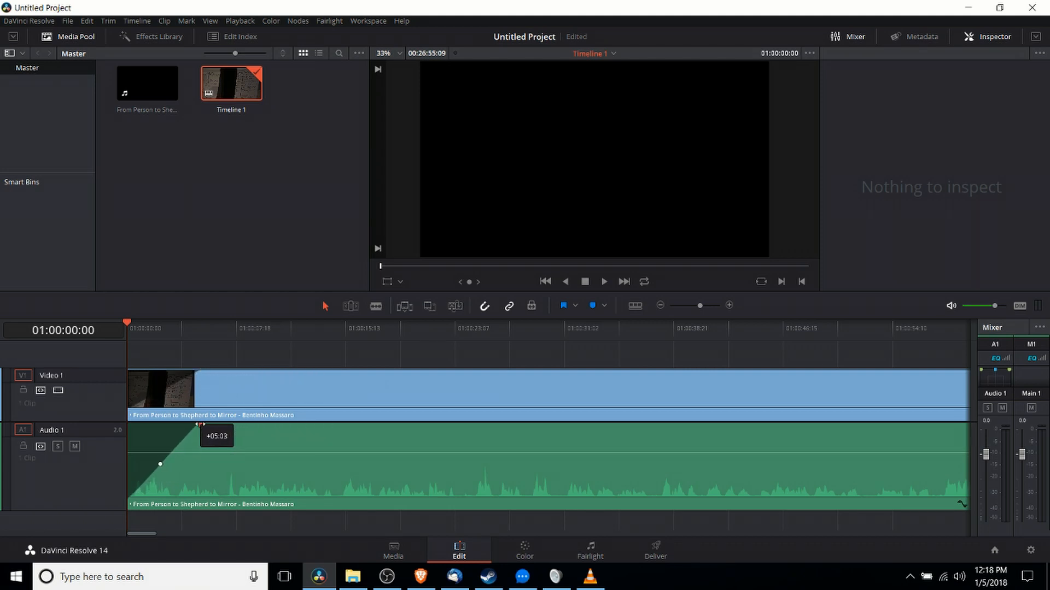
Step: Play and stop the clip's opening to preview the five-second audio fade-in
click(602, 281)
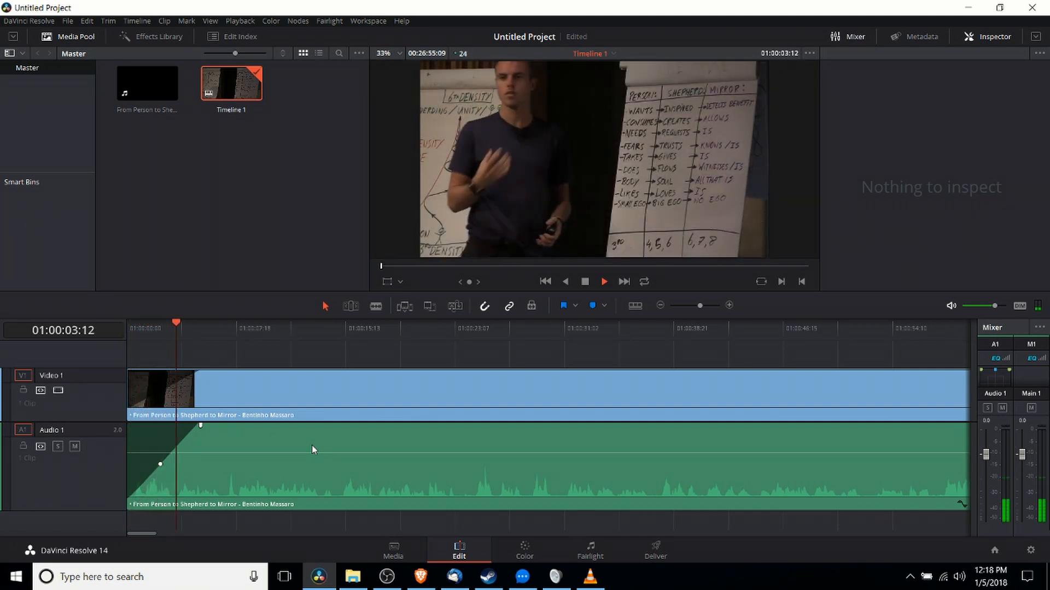
click(602, 281)
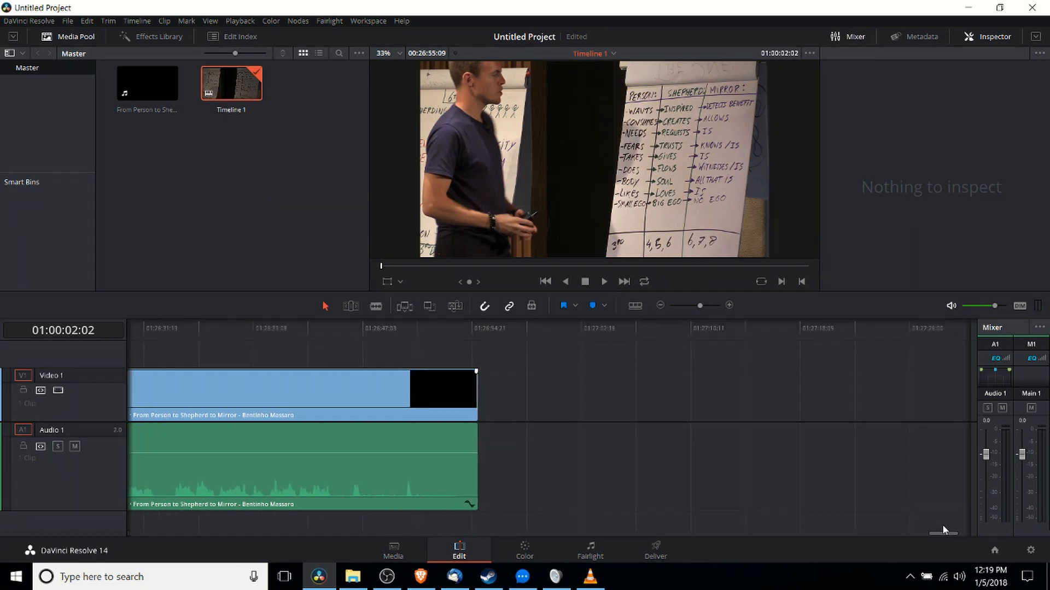
Step: Add an audio fade-out at the clip's end, straighten its curve, and play back the ending
click(301, 391)
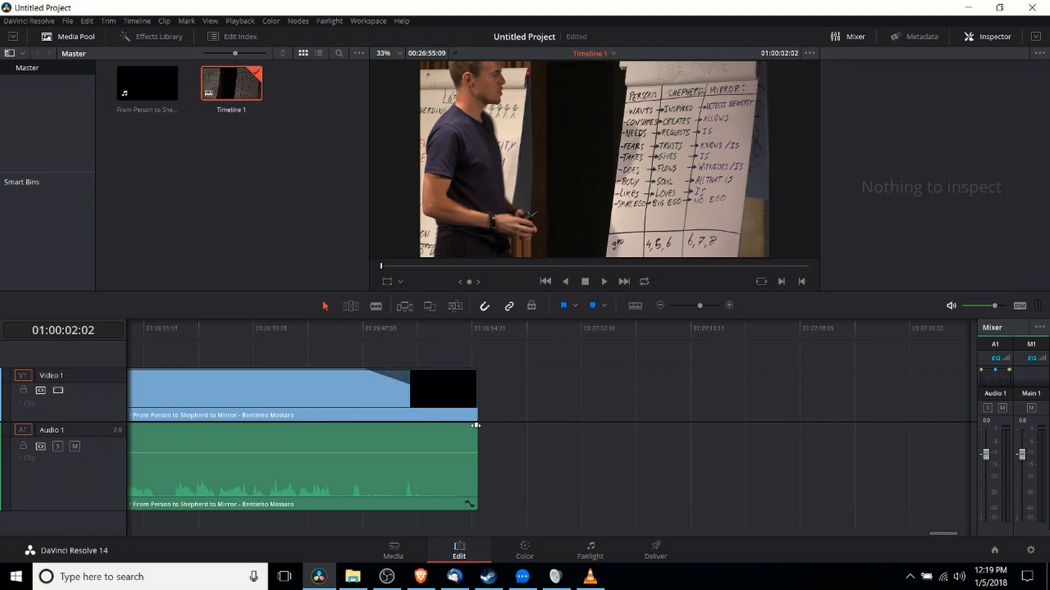
drag(474, 426, 356, 426)
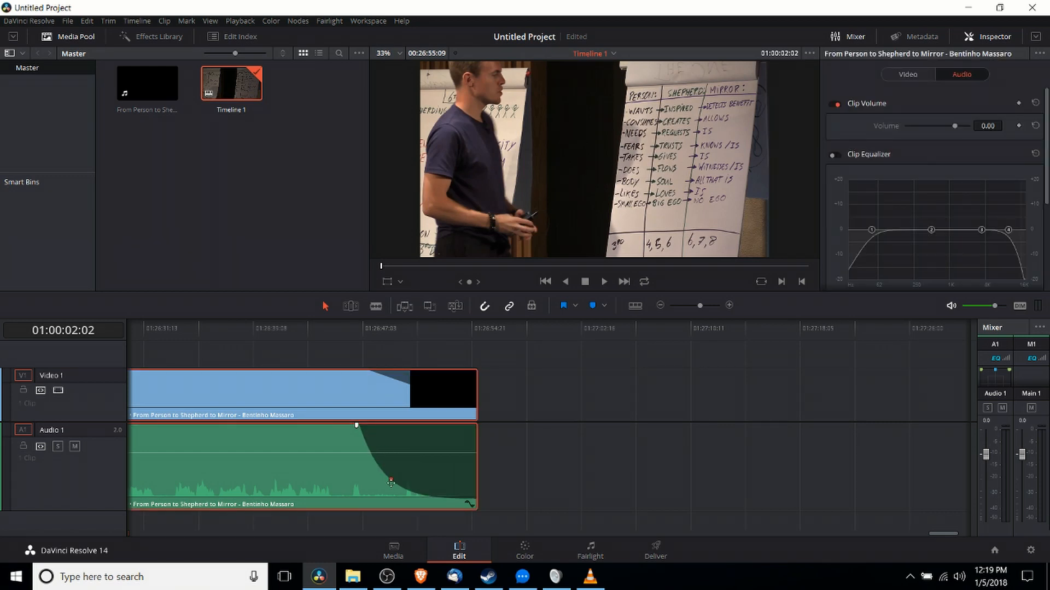
drag(390, 482, 445, 450)
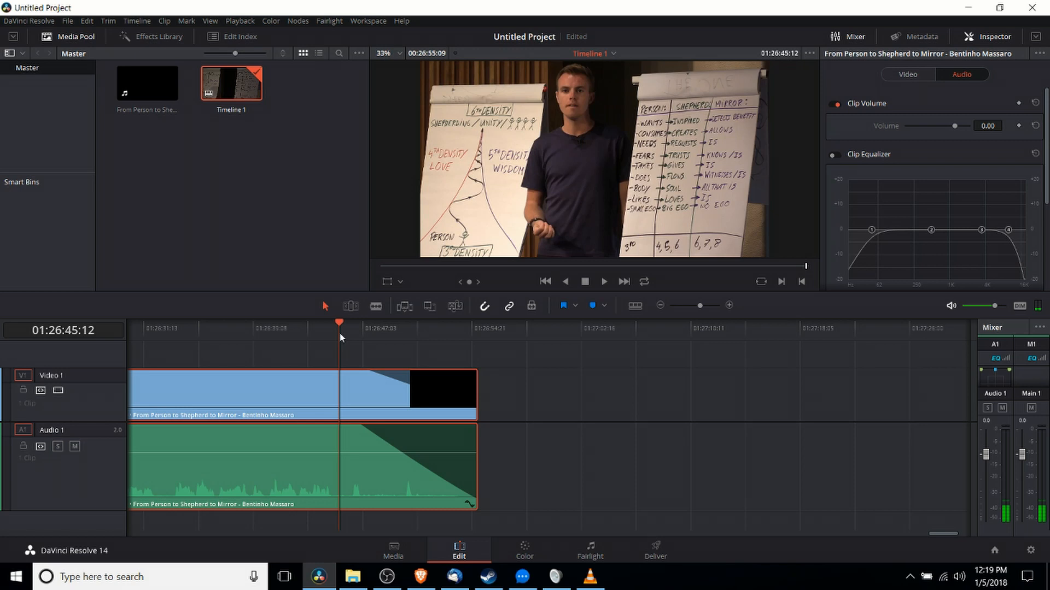
click(601, 281)
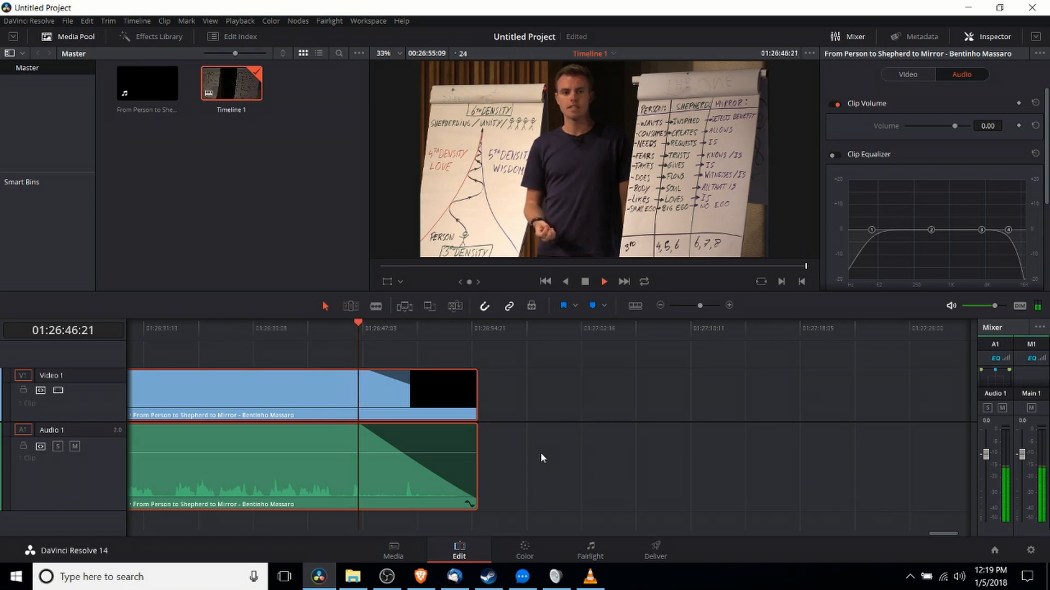